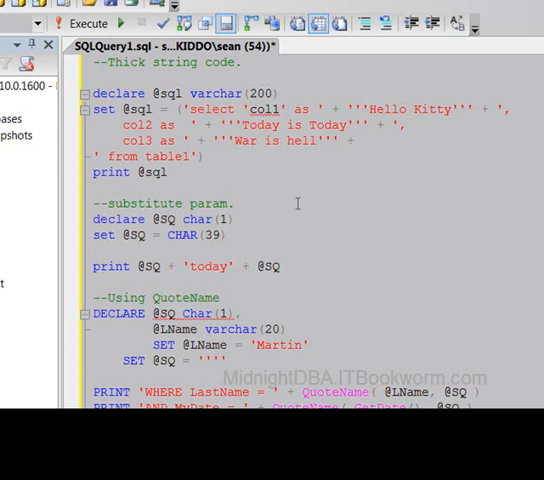
mouse_move(353, 178)
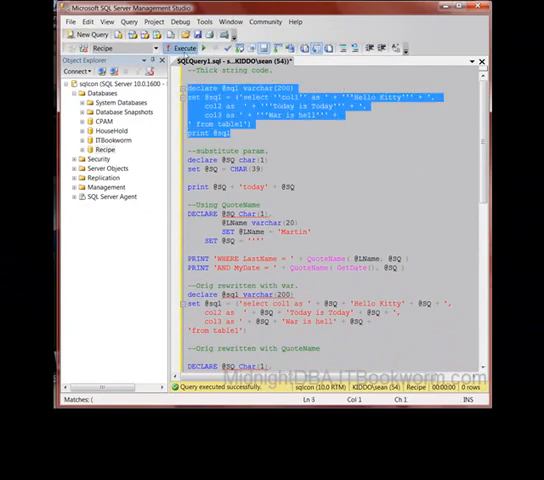
- Execute the selected thick-string dynamic SQL block to print its generated query
left_click(175, 47)
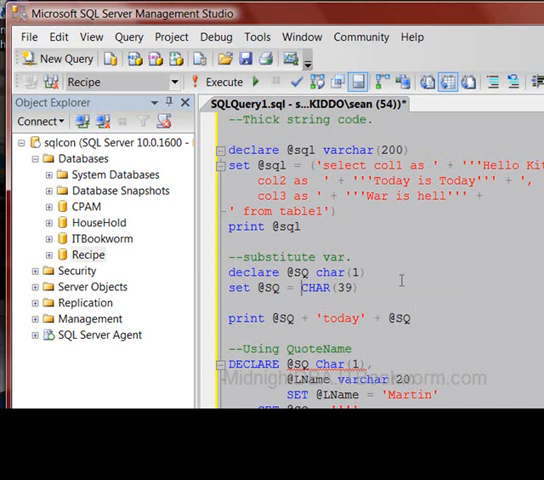
type("'''")
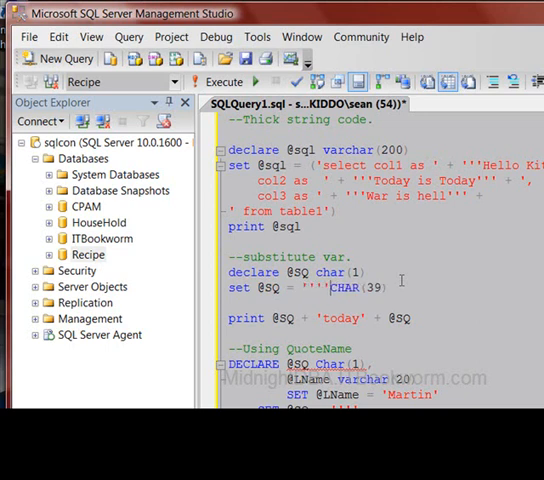
type("--")
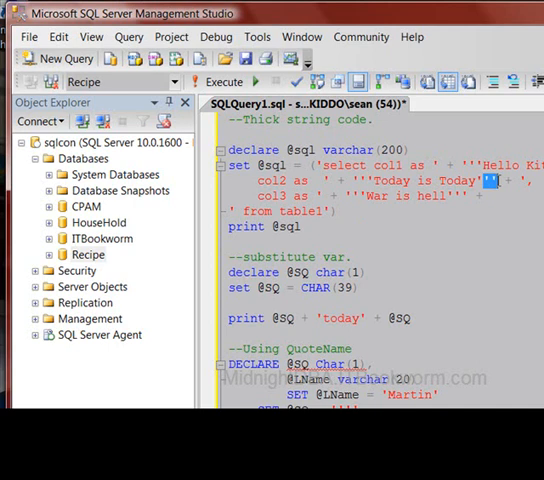
double_click(285, 318)
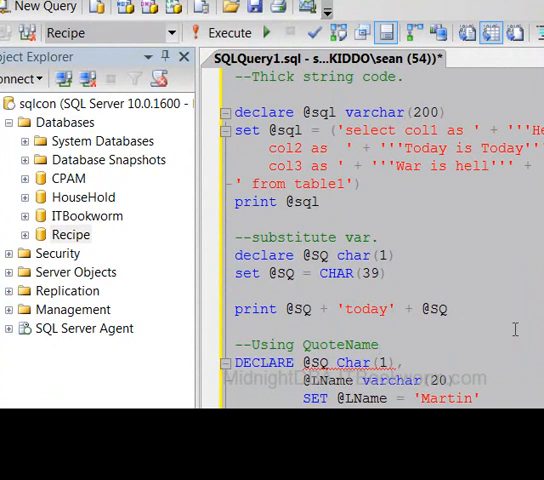
left_click(383, 344)
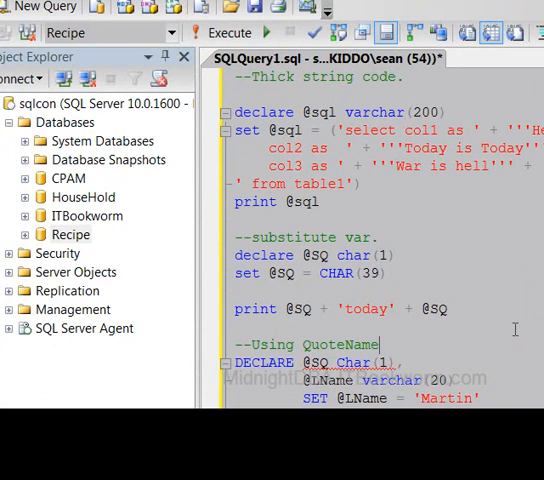
mouse_move(424, 257)
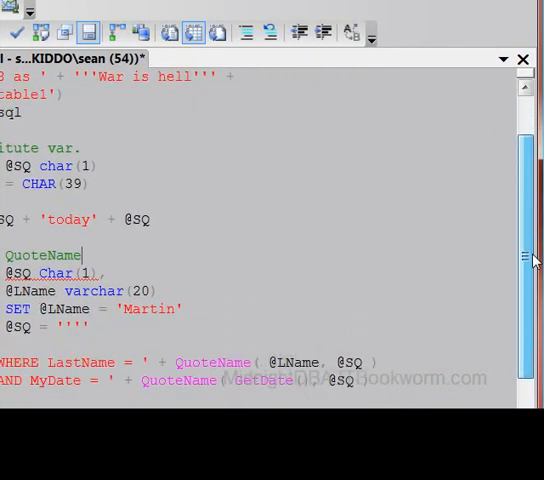
scroll("down", 3)
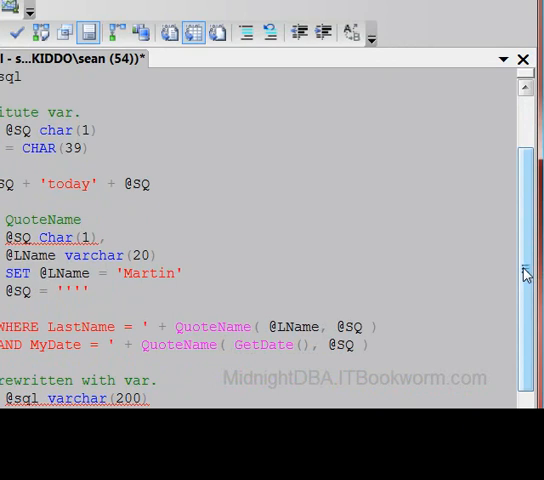
scroll("down", 3)
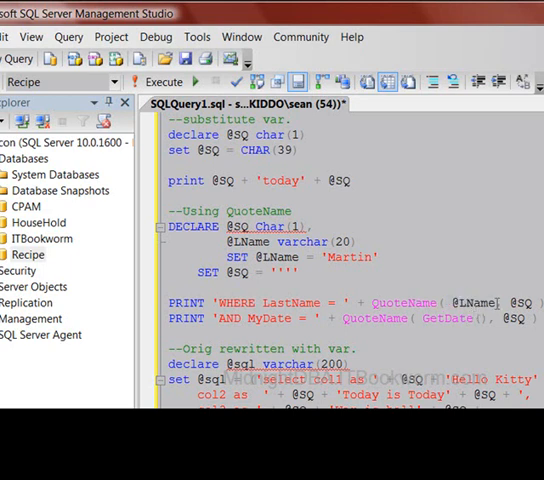
double_click(476, 302)
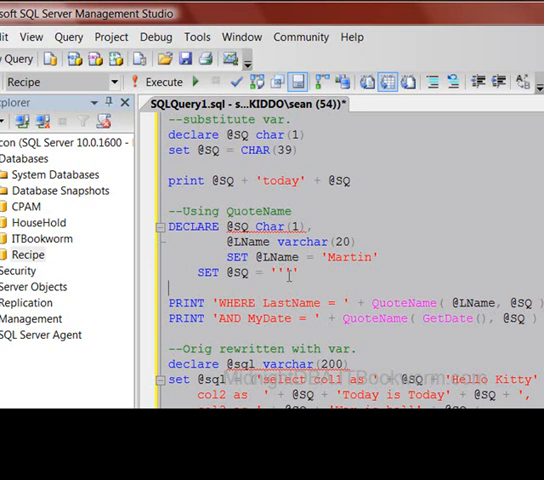
double_click(285, 272)
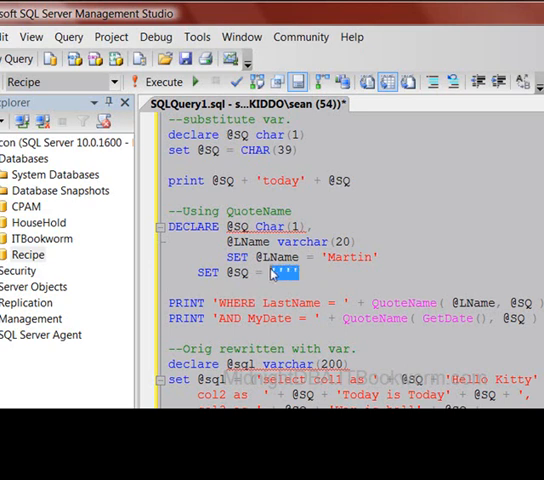
left_click(315, 271)
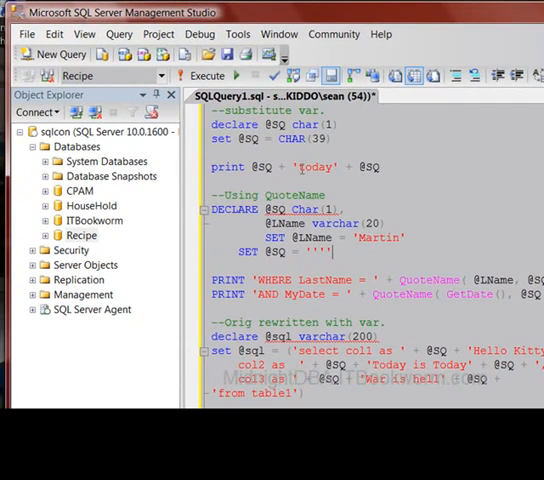
double_click(307, 138)
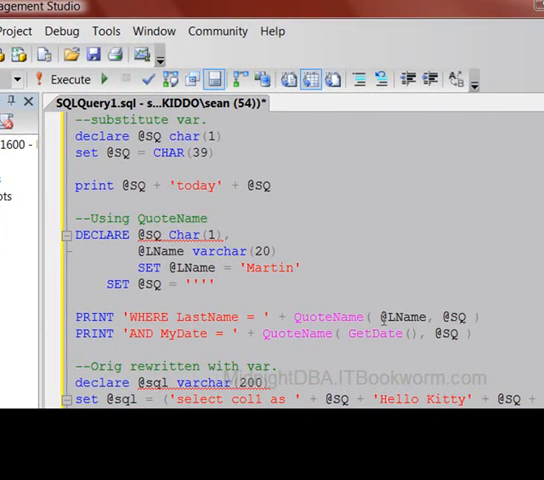
double_click(330, 316)
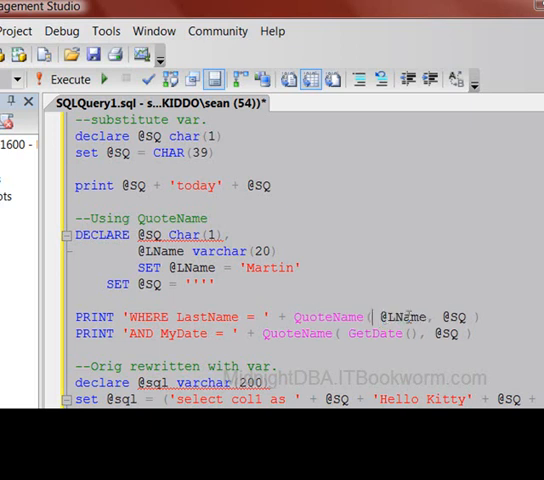
double_click(457, 317)
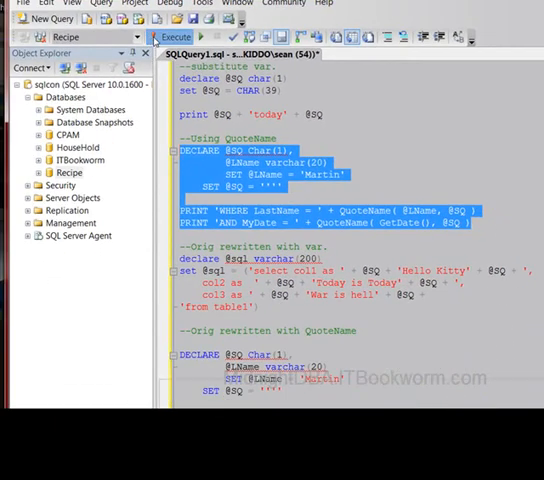
- Run the QuoteName example twice, printing Martin and the date in square brackets
left_click(188, 37)
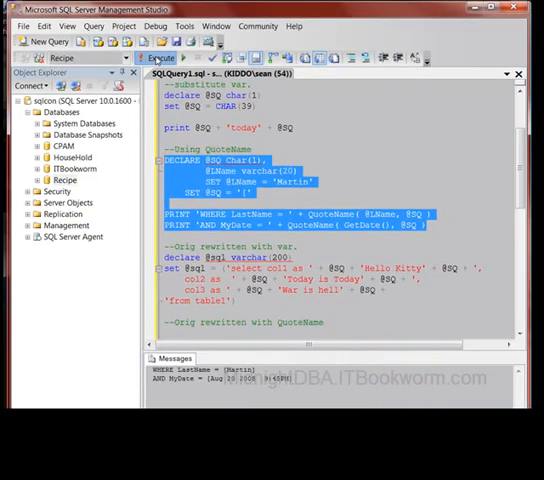
left_click(160, 58)
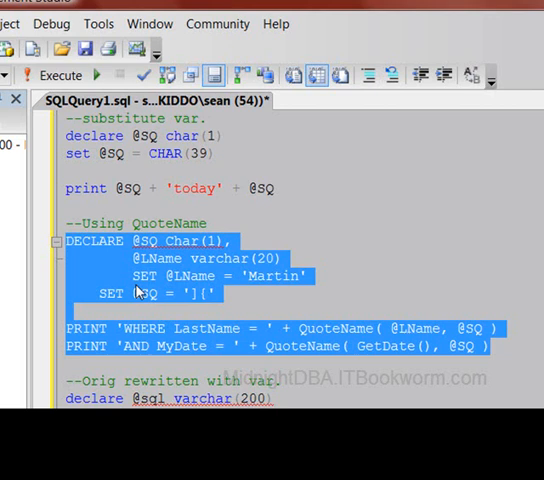
left_click(200, 292)
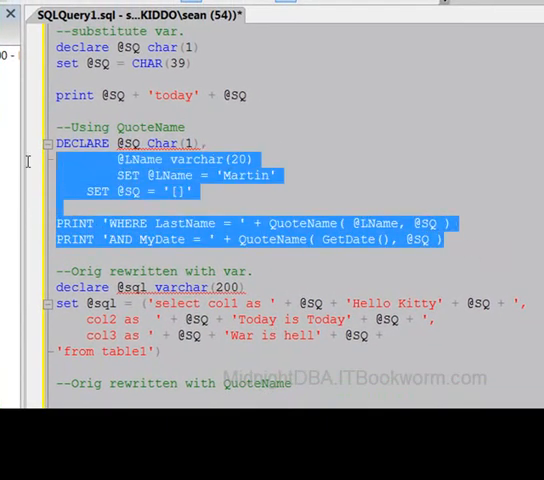
left_click(333, 208)
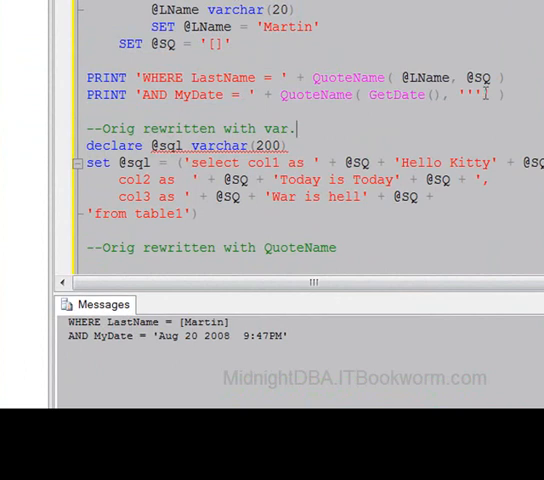
double_click(481, 77)
type("@SQ")
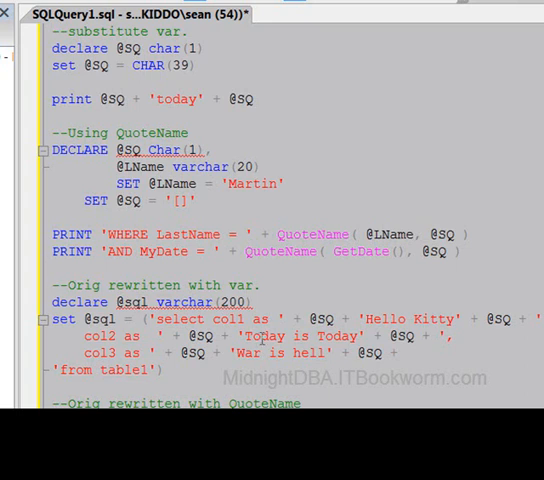
double_click(325, 318)
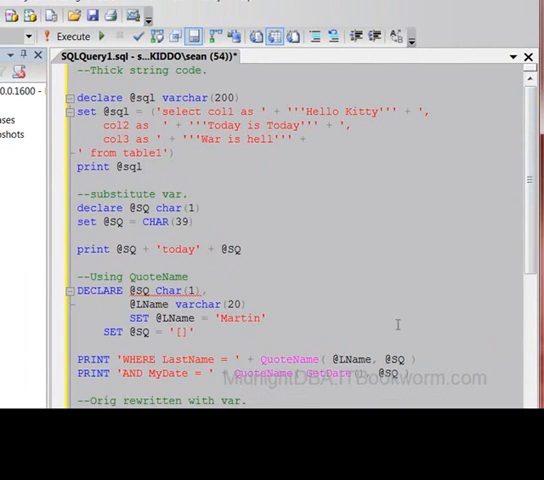
scroll("down", 3)
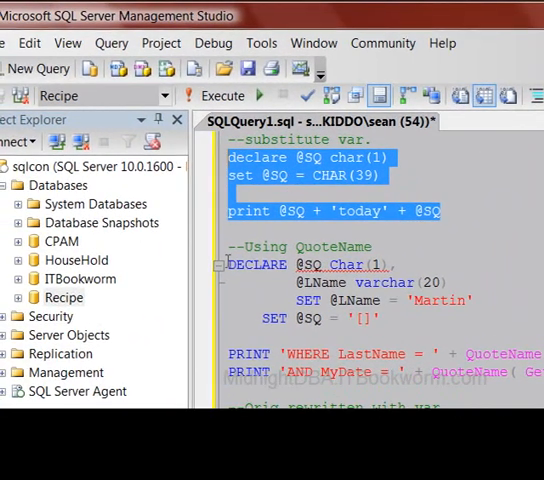
scroll("down", 3)
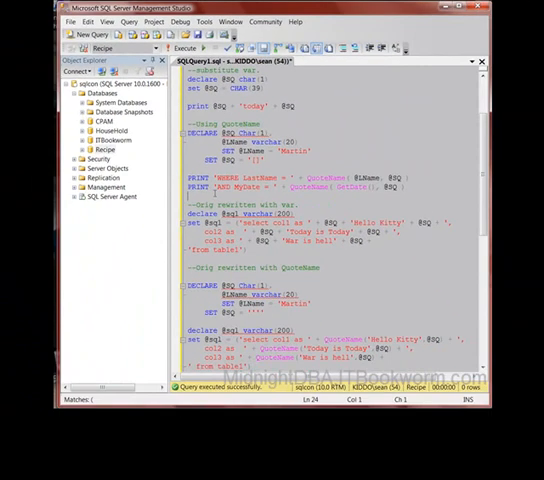
scroll("down", 3)
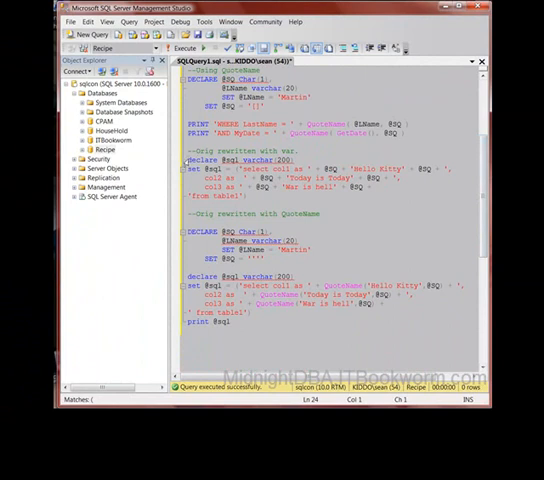
left_click_drag(190, 157, 240, 198)
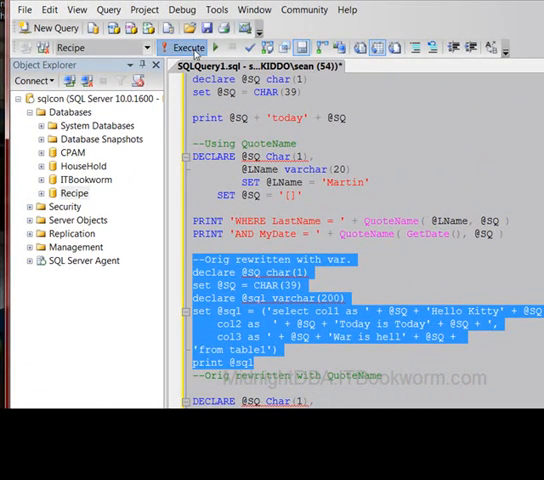
left_click(184, 47)
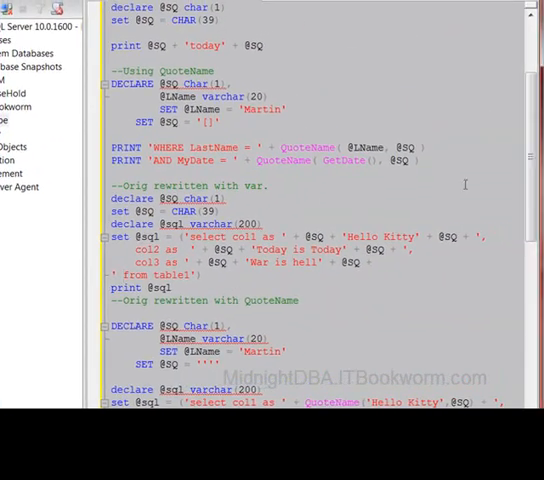
scroll("down", 3)
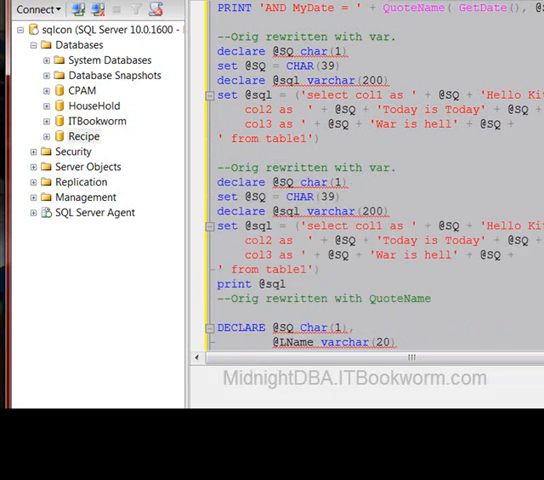
- Open SQLQuery2.sql in a new tab beside the original script
scroll("down", 3)
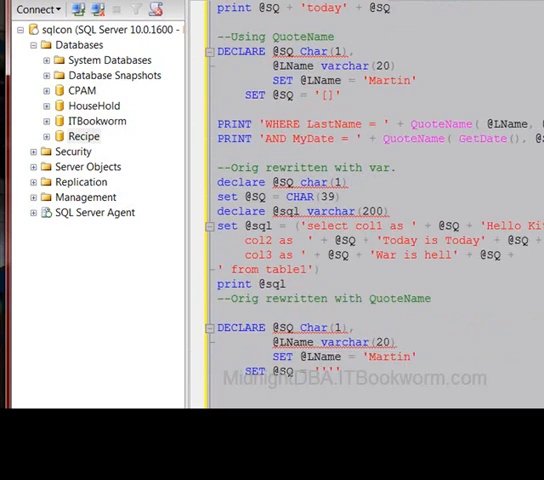
scroll("down", 3)
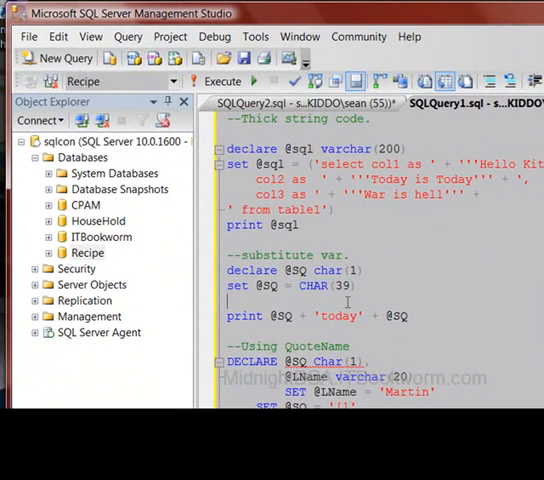
left_click_drag(234, 271, 367, 287)
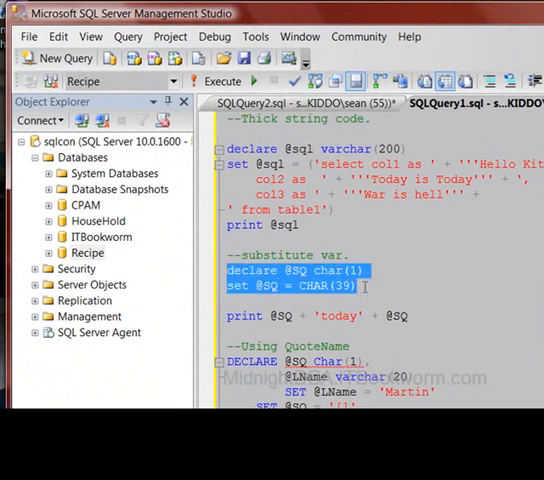
left_click(243, 270)
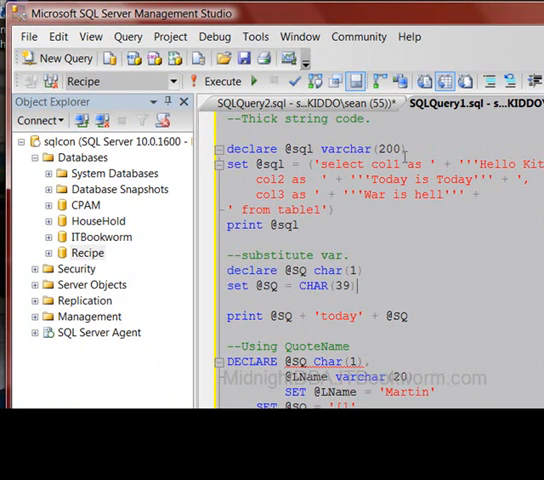
mouse_move(438, 15)
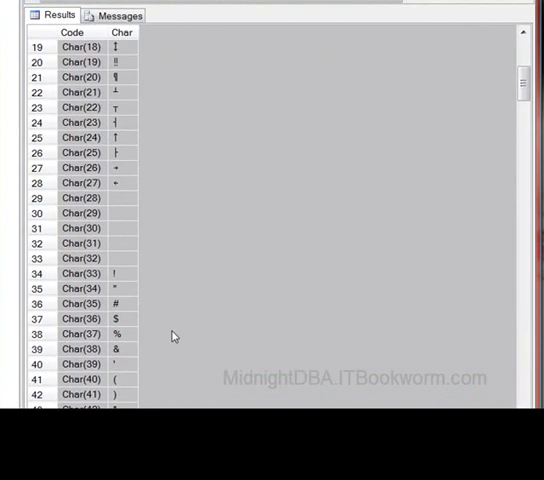
- Point out the Char(39) character cell and scroll toward the 256-code loop script
left_click(85, 364)
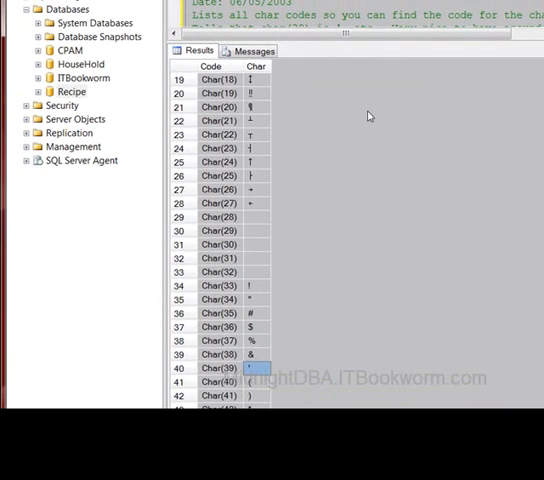
mouse_move(381, 46)
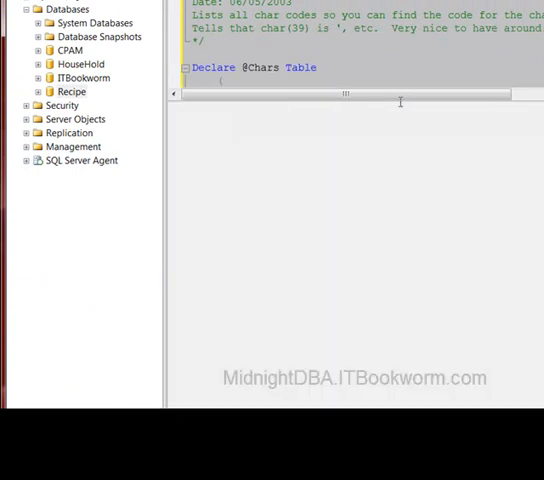
scroll("down", 3)
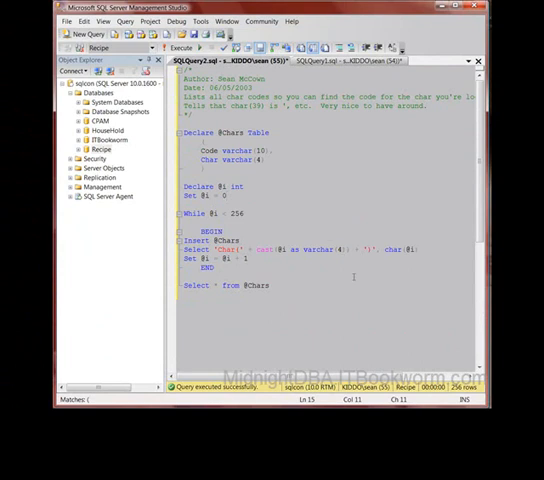
- Show the results again and scroll to accented characters around codes 207–227
left_click(204, 48)
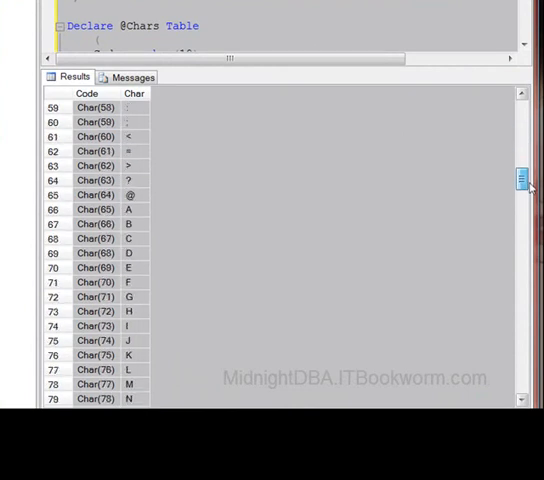
left_click_drag(520, 175, 520, 238)
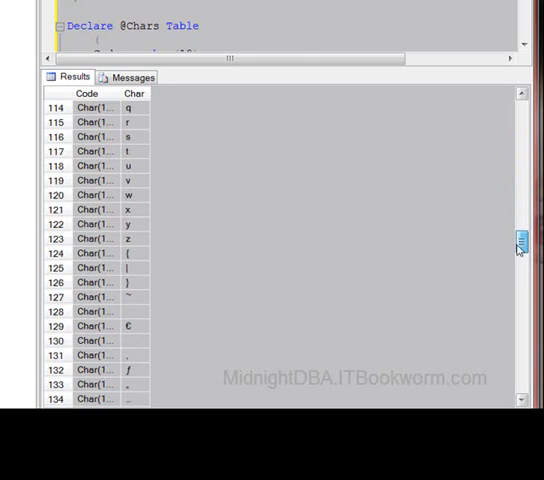
scroll("down", 3)
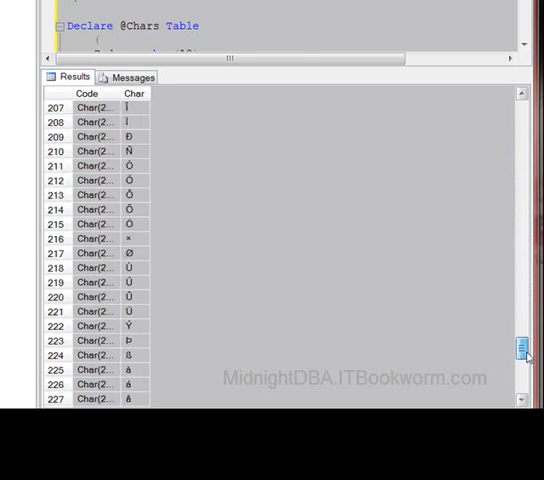